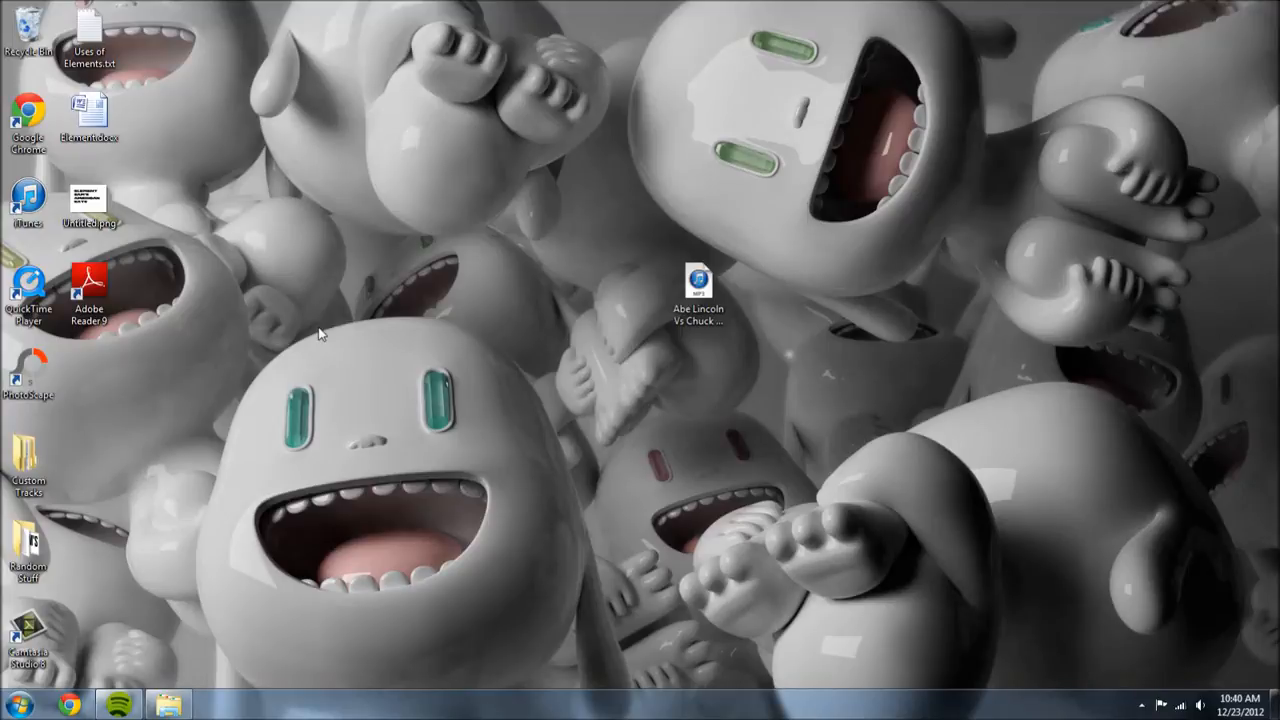
mouse_move(190, 592)
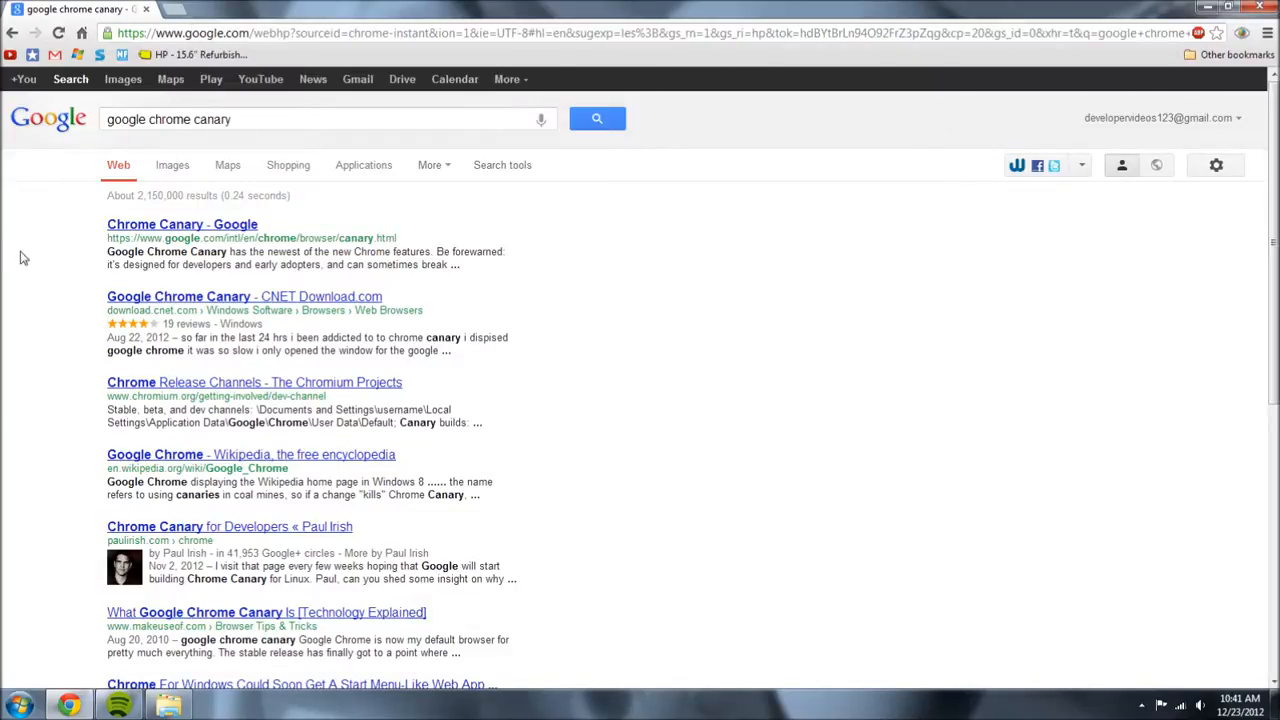
Download Chrome Canary from its official page, opting out of usage statistics and accepting the terms.
click(182, 224)
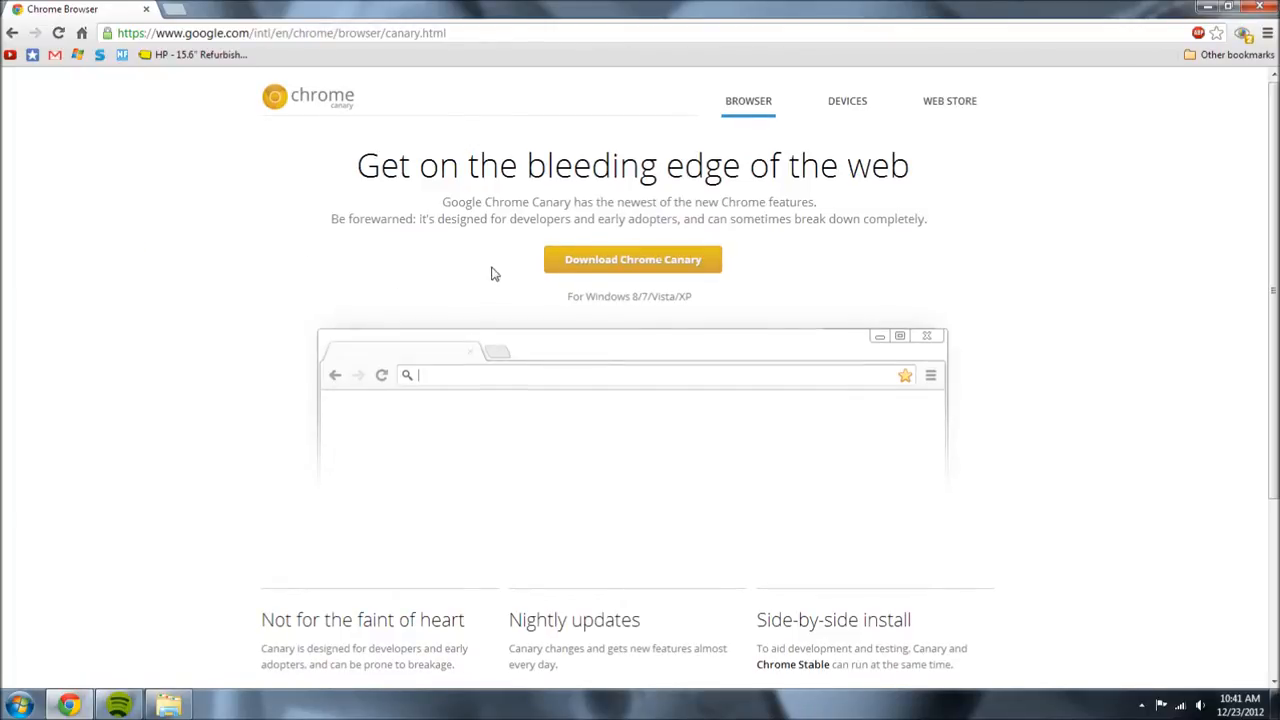
click(632, 260)
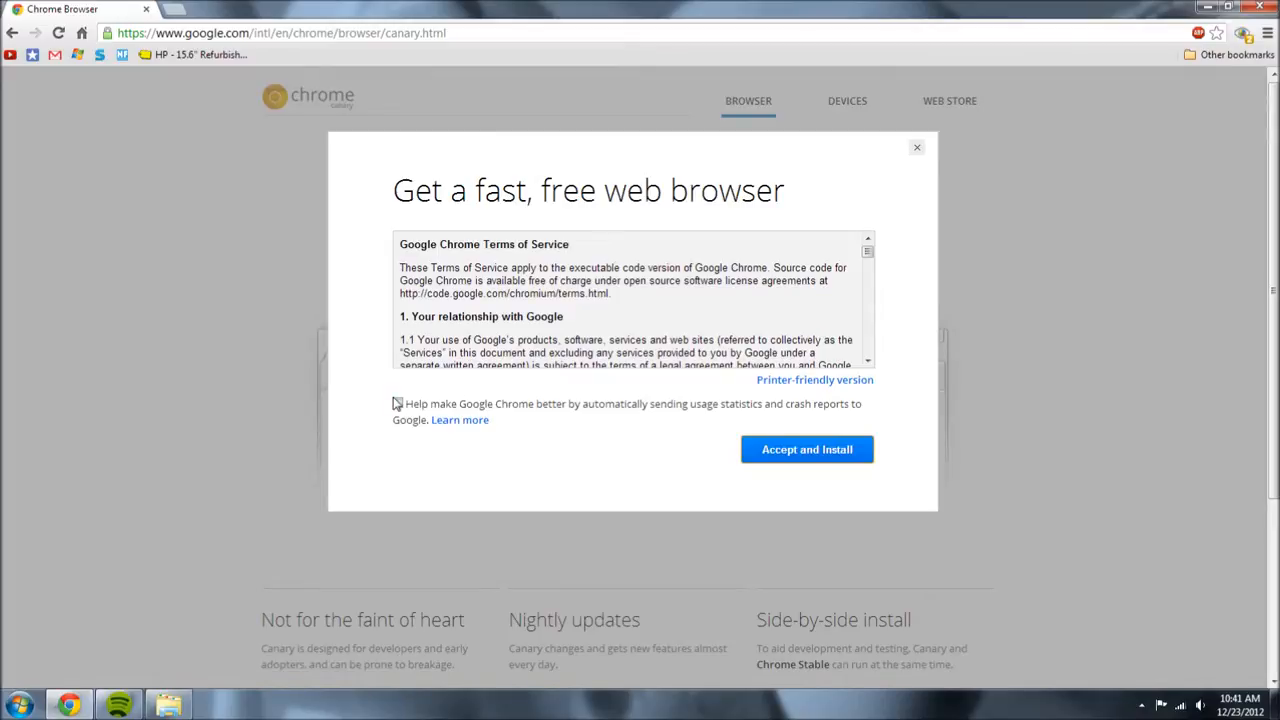
click(396, 404)
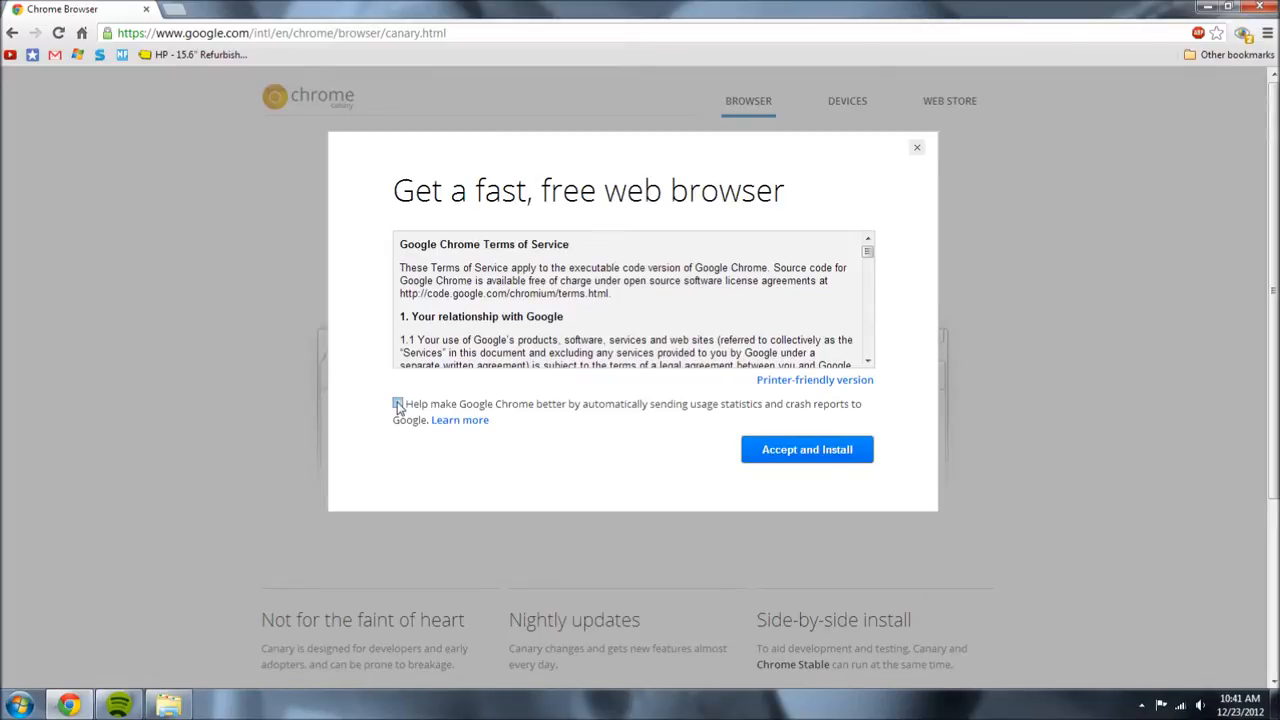
click(398, 404)
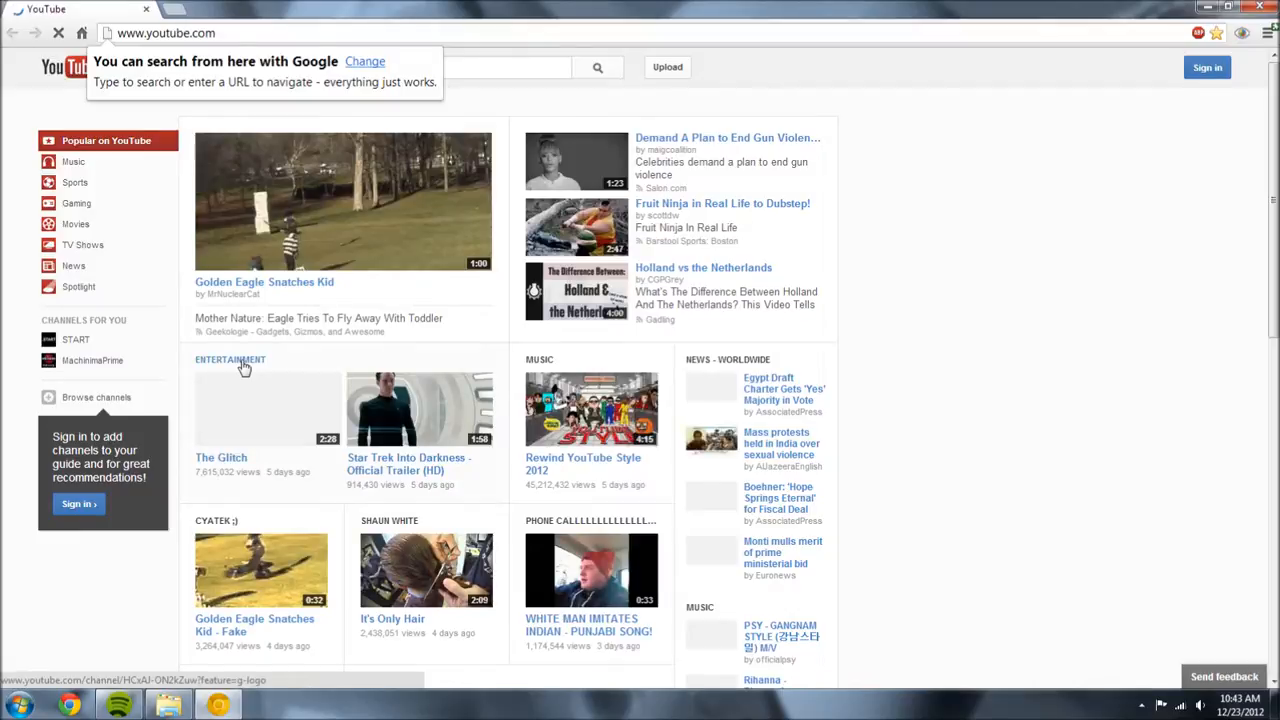
Scroll down the YouTube homepage in Chrome Canary to see more video sections.
scroll(down, 3)
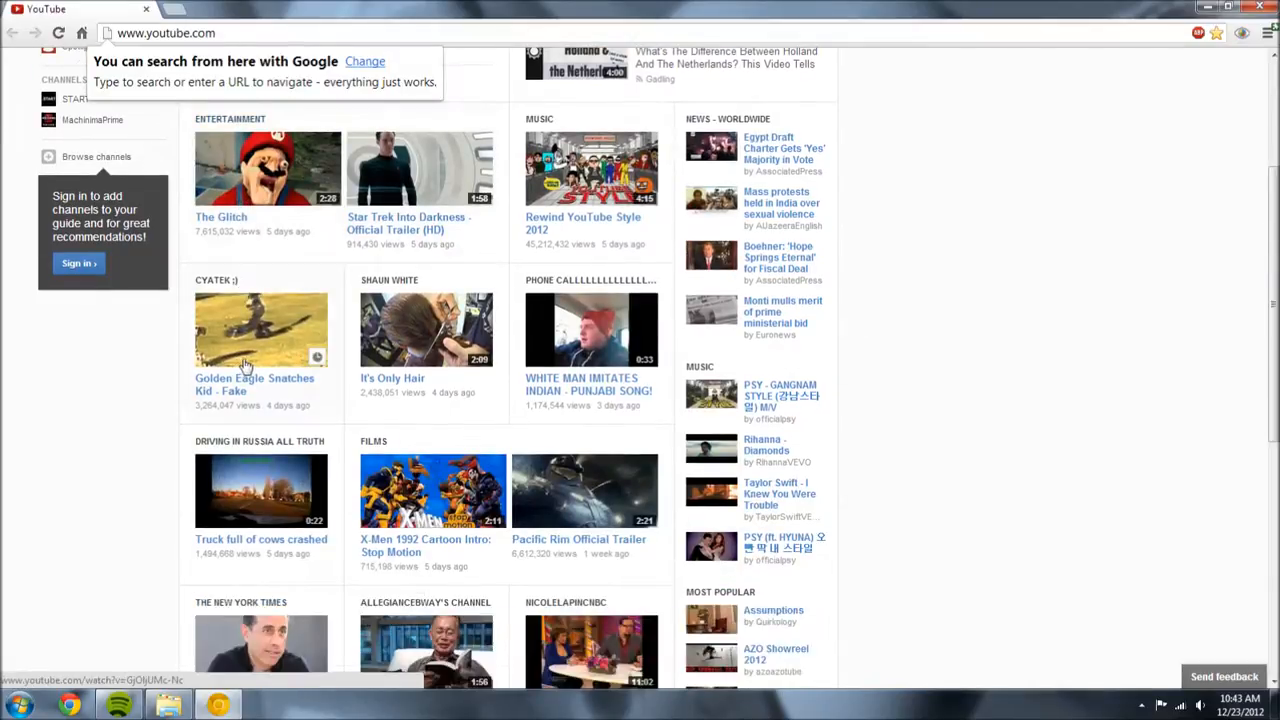